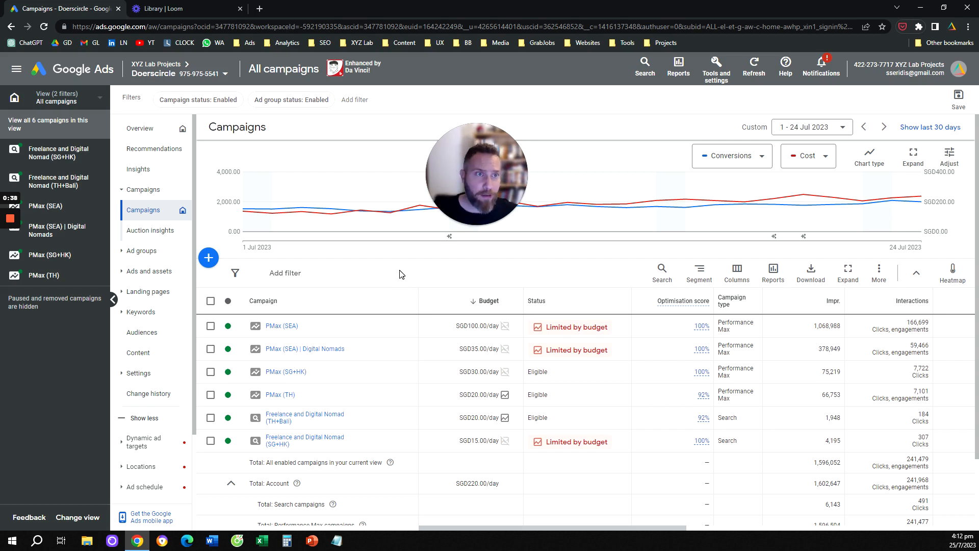
pyautogui.moveTo(716, 68)
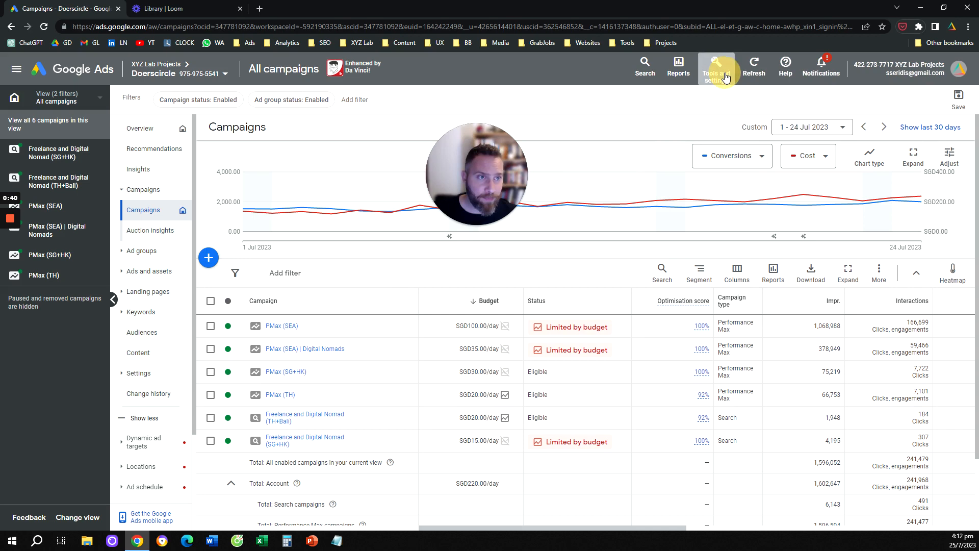
# Reach the Brand lists page via Tools and settings > Shared library
pyautogui.click(716, 67)
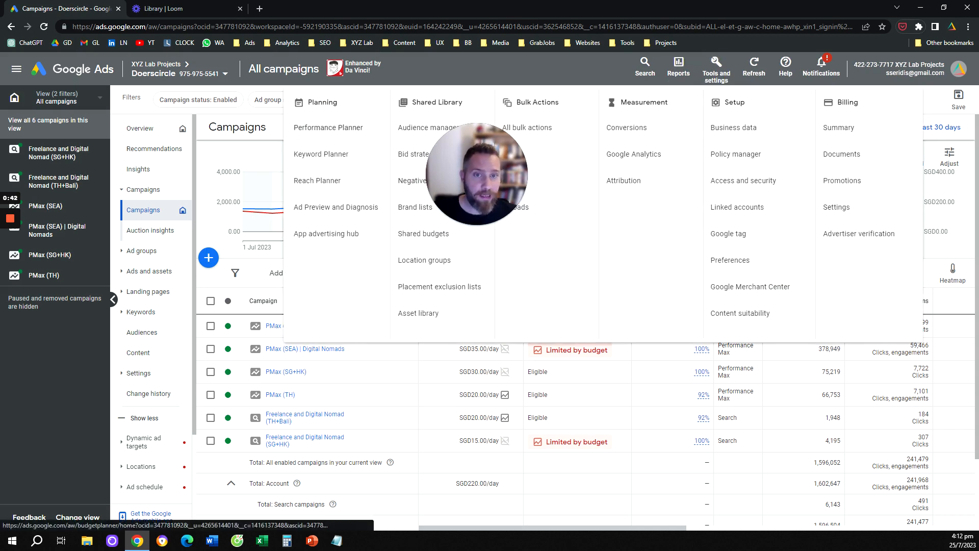
pyautogui.moveTo(437, 102)
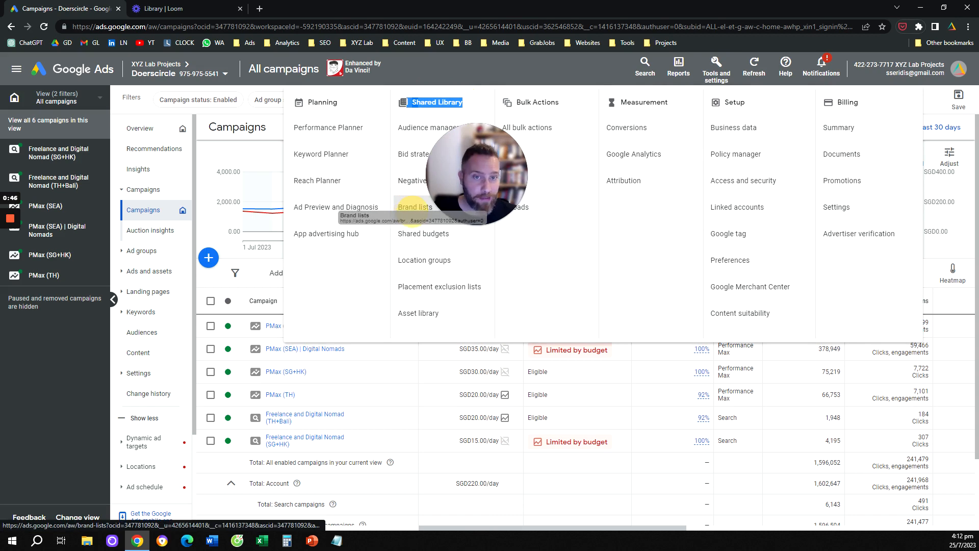
pyautogui.click(415, 207)
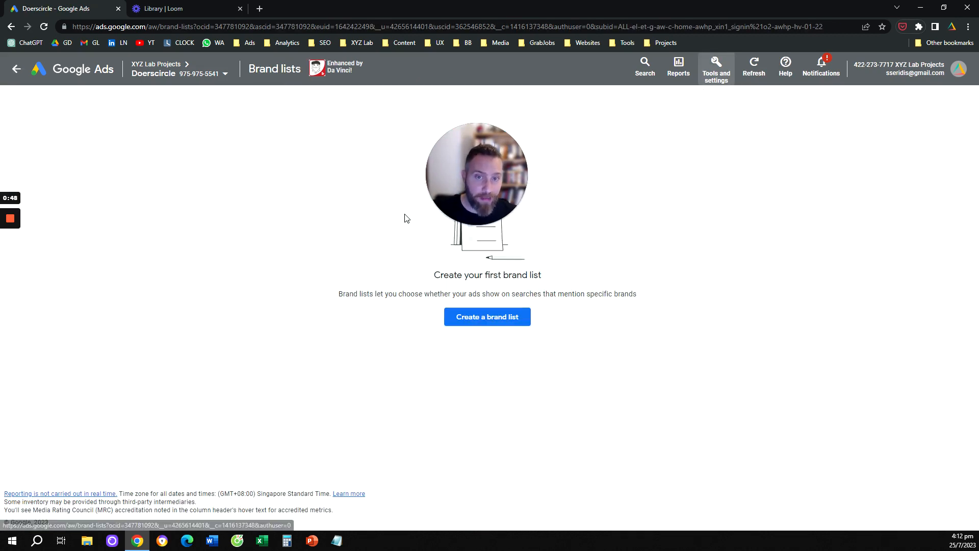
pyautogui.moveTo(391, 219)
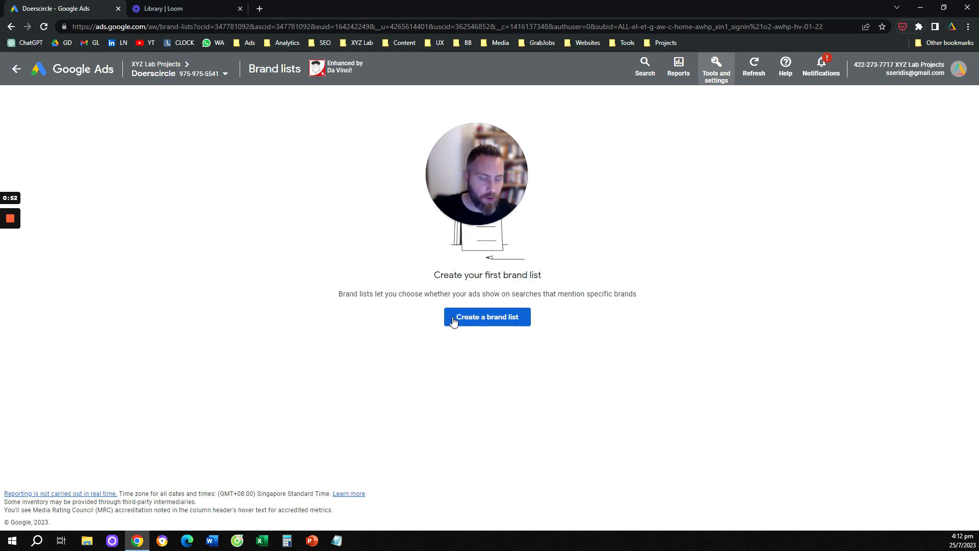
# Start a new account-level brand list named 'My Brand List'
pyautogui.click(487, 316)
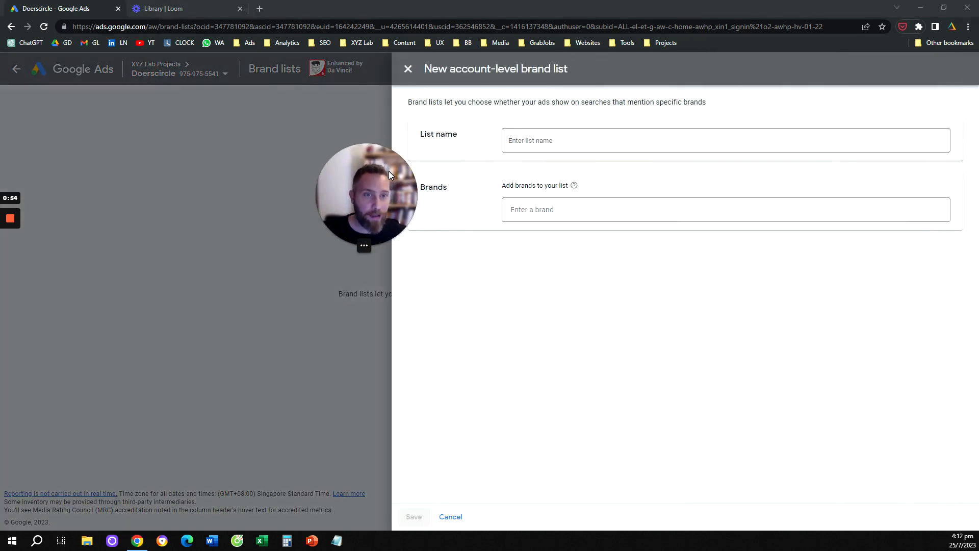
pyautogui.click(725, 139)
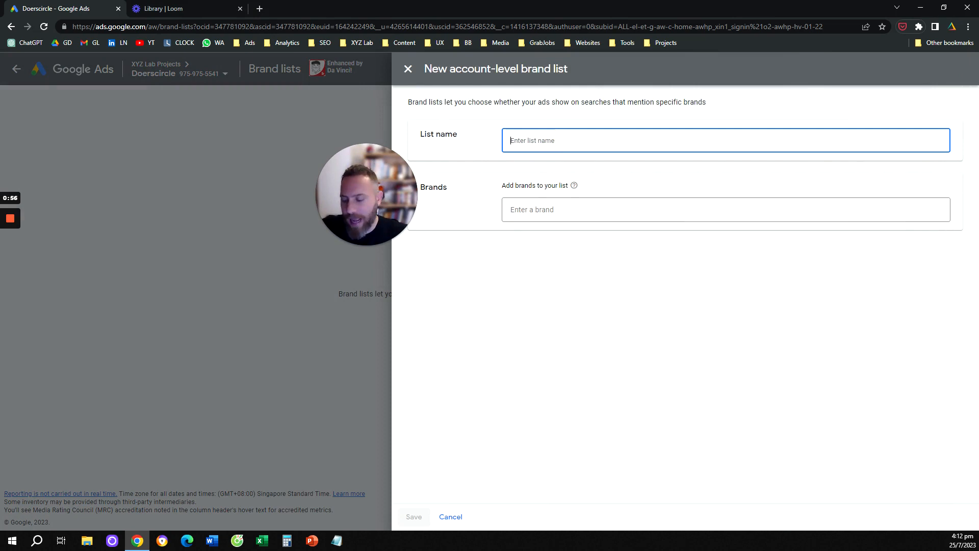
pyautogui.write('My Brand')
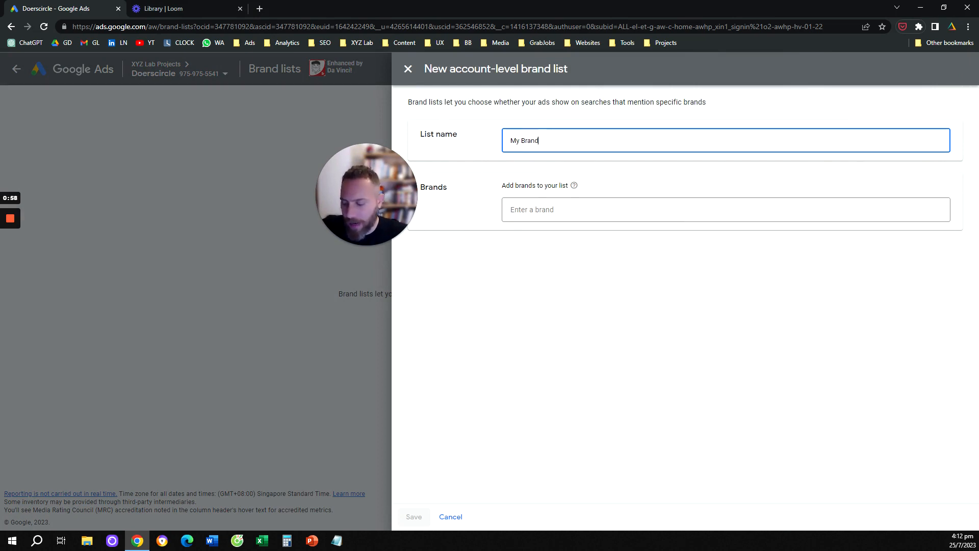
pyautogui.write('List')
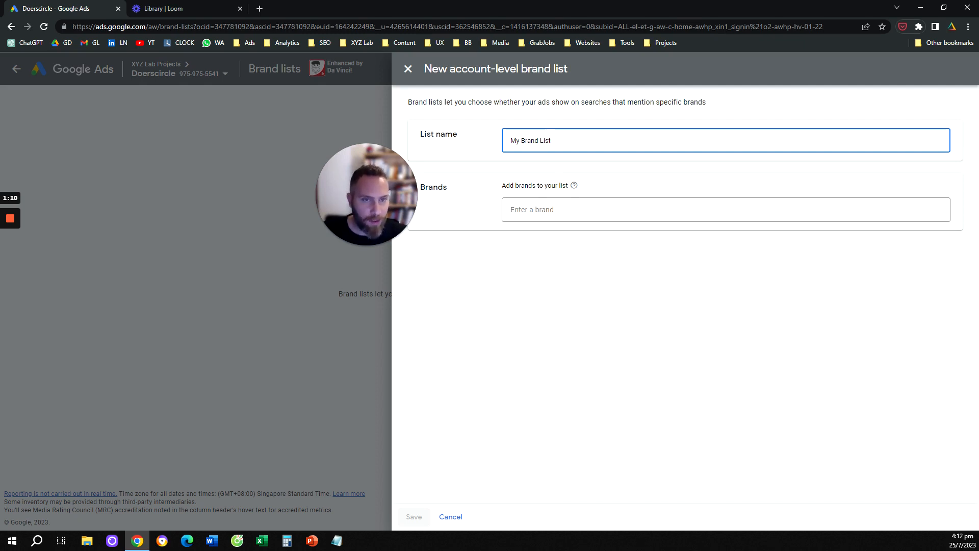
# Search the Brands field for 'my brand name' and 'Apple', add then remove Google, finding no match for my brand
pyautogui.write('my brand')
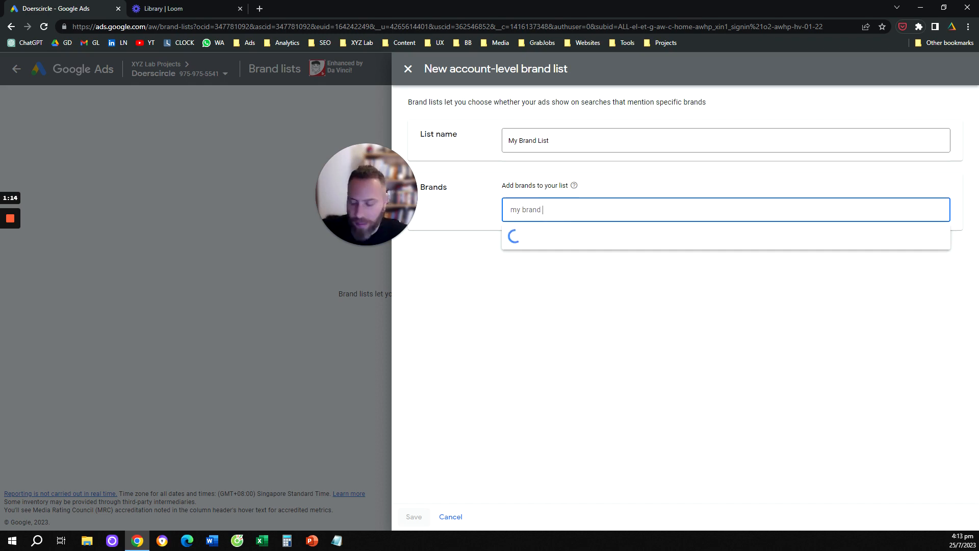
pyautogui.write('name')
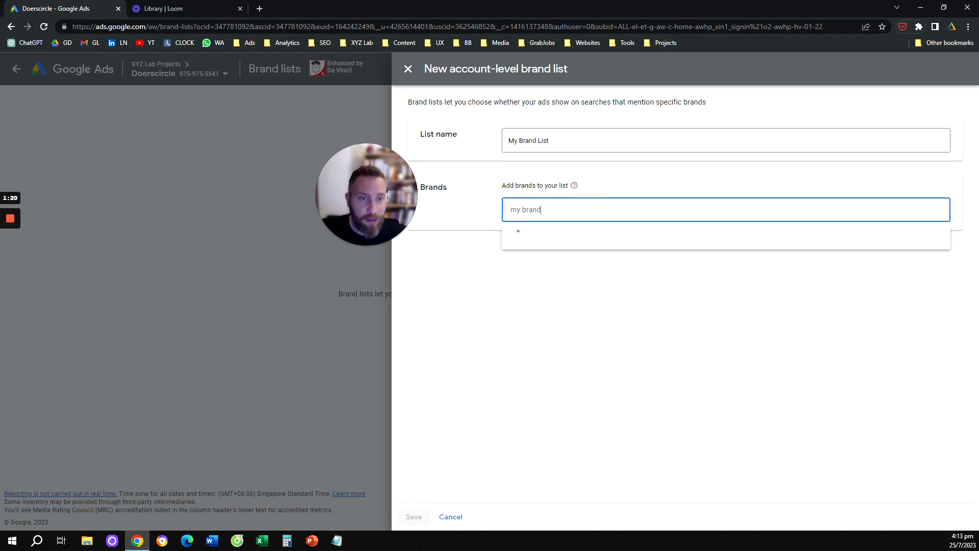
pyautogui.write('Apple')
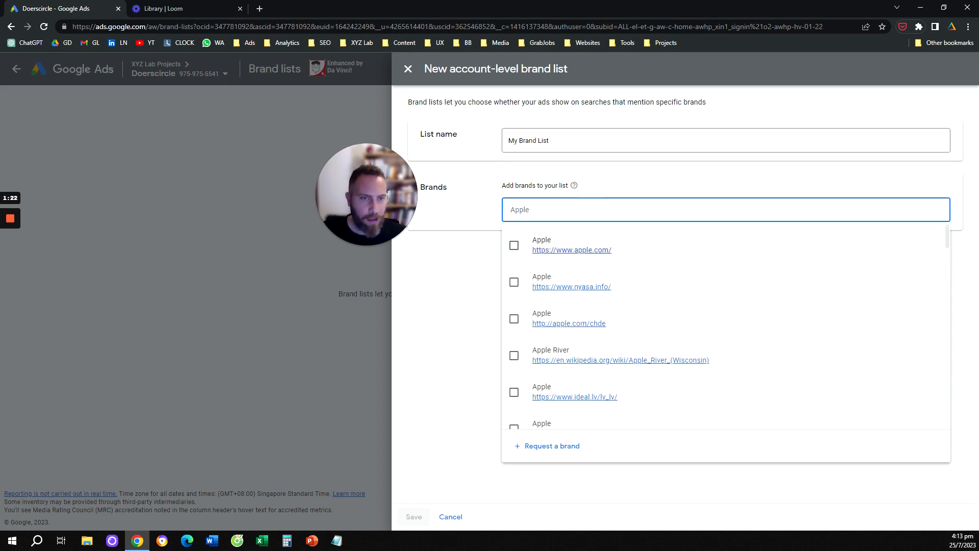
pyautogui.click(541, 244)
pyautogui.write('google')
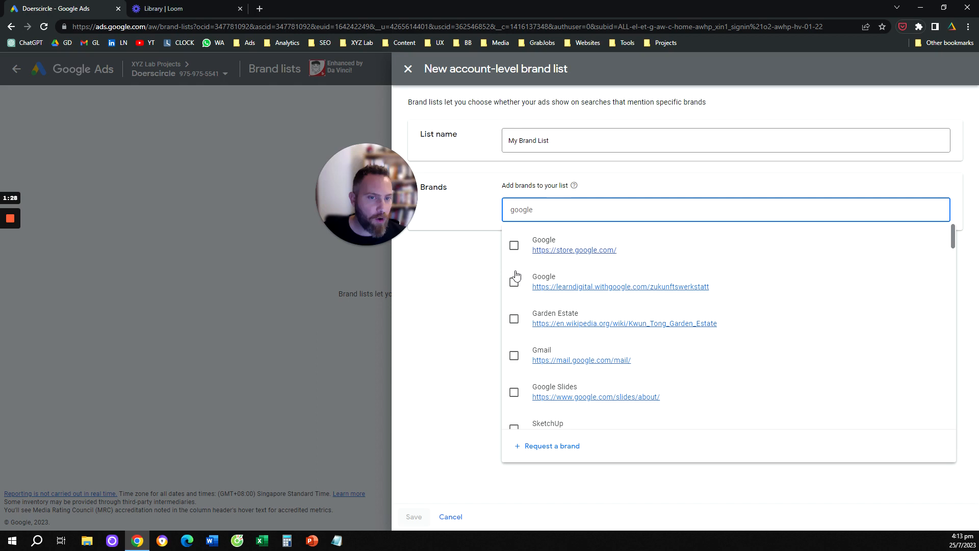
pyautogui.click(544, 244)
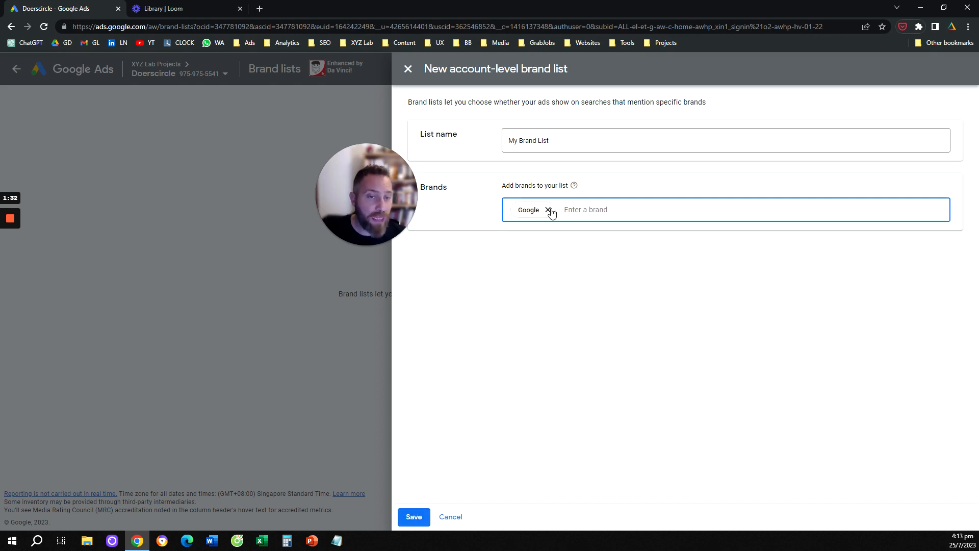
pyautogui.click(548, 210)
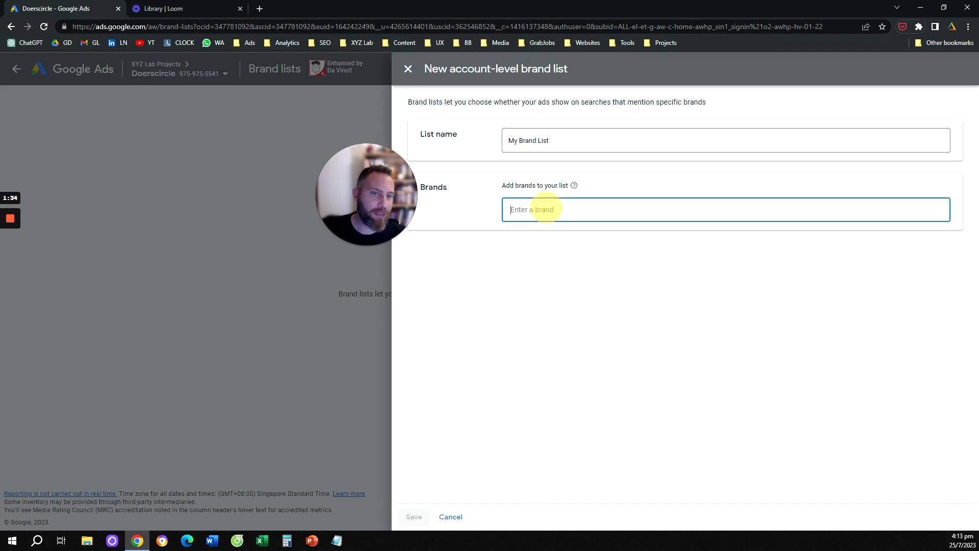
pyautogui.write('my brand name')
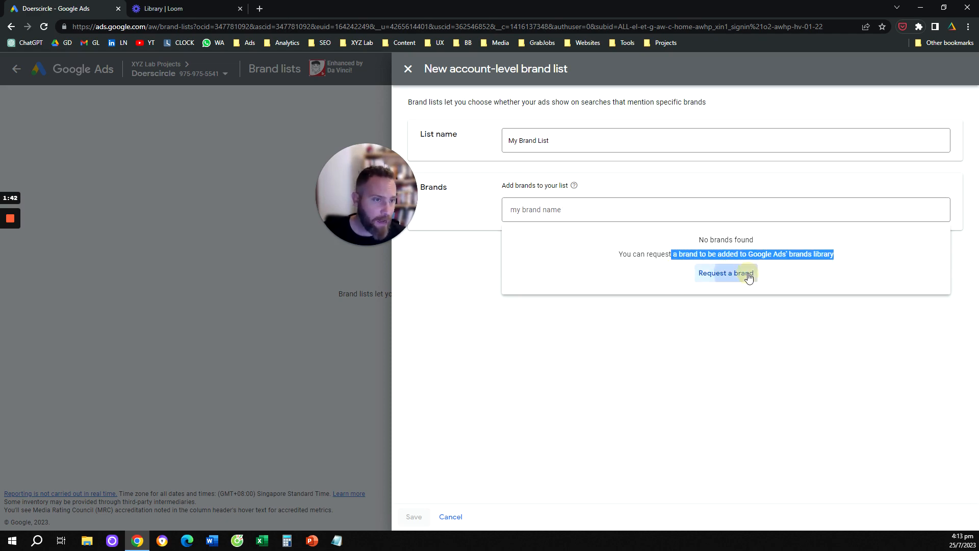
# Fill the Request a brand form with 'My Brand Name' and reveal the optional other names
pyautogui.click(726, 274)
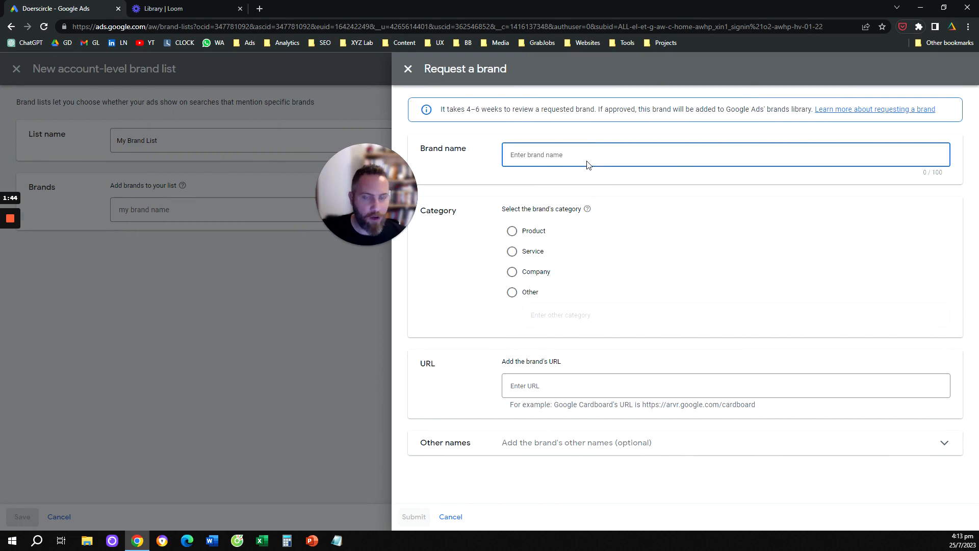
pyautogui.write('My Brand Name')
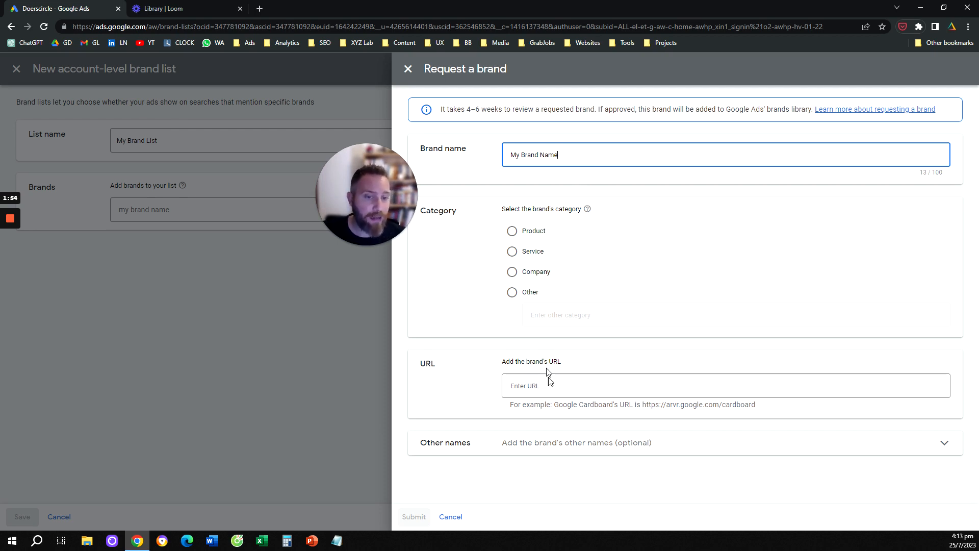
pyautogui.click(725, 386)
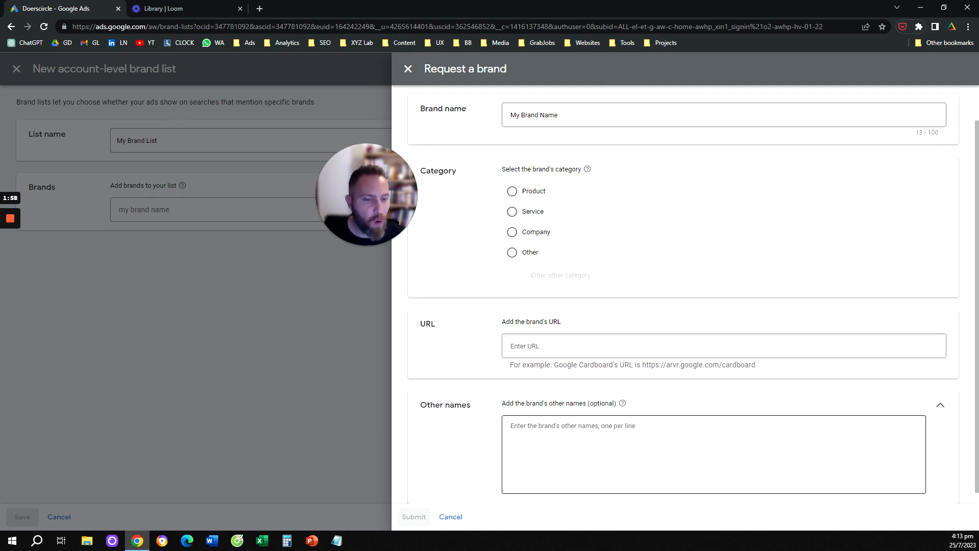
pyautogui.click(712, 438)
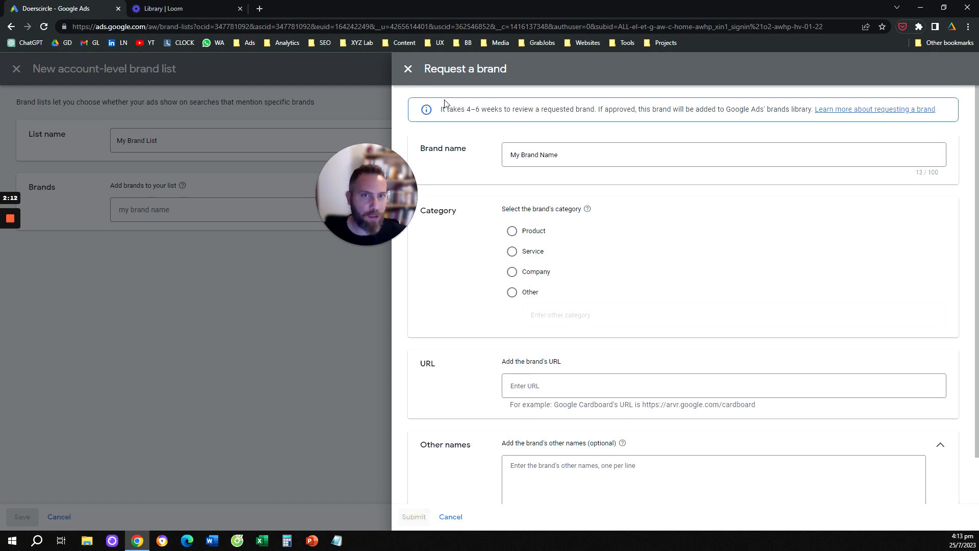
# Note how brands join the library, then close the brand request form
pyautogui.moveTo(441, 109); pyautogui.dragTo(534, 109)
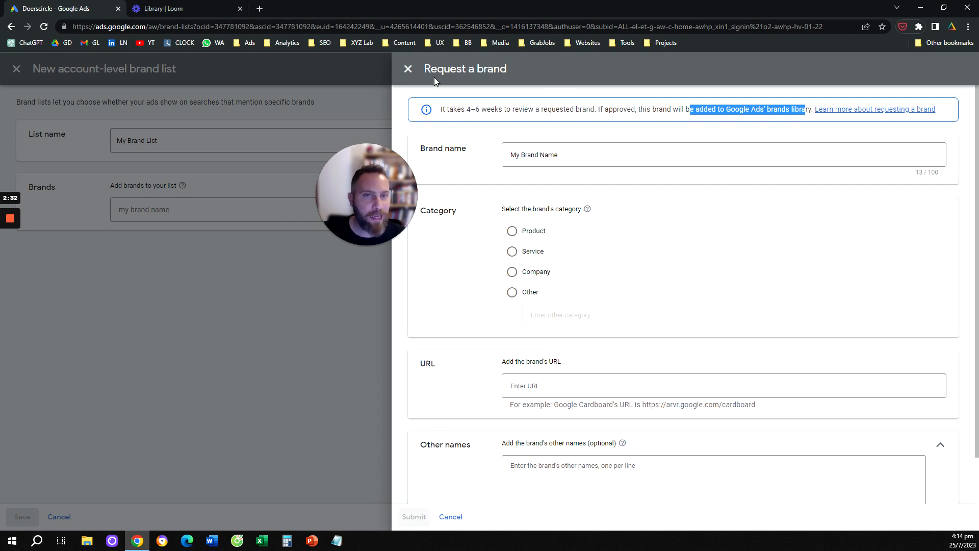
pyautogui.click(407, 68)
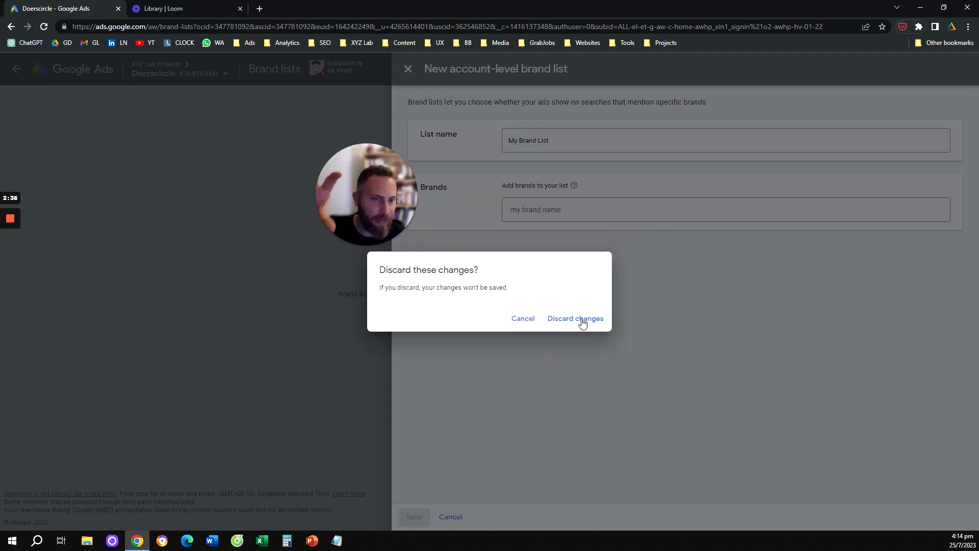
# Discard the unsaved brand list draft
pyautogui.click(575, 318)
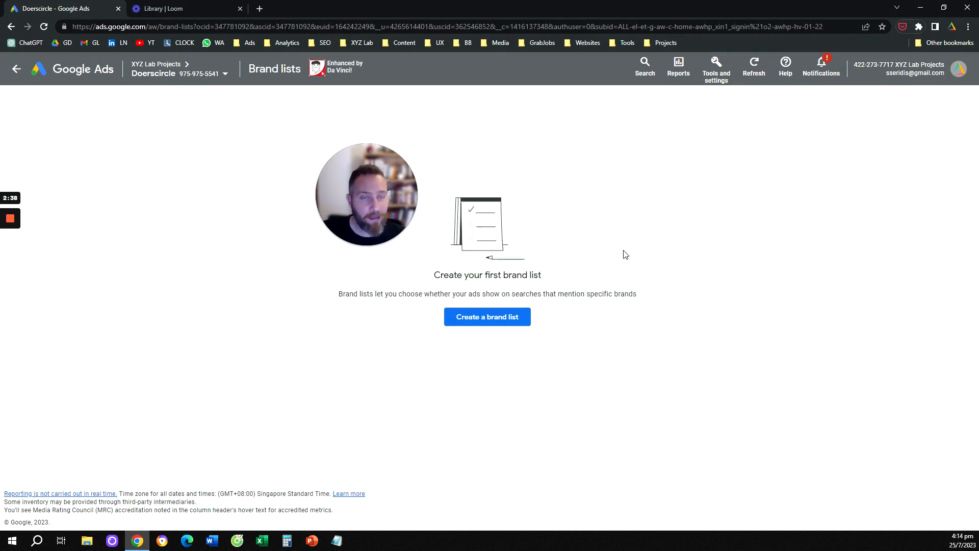
pyautogui.moveTo(123, 152)
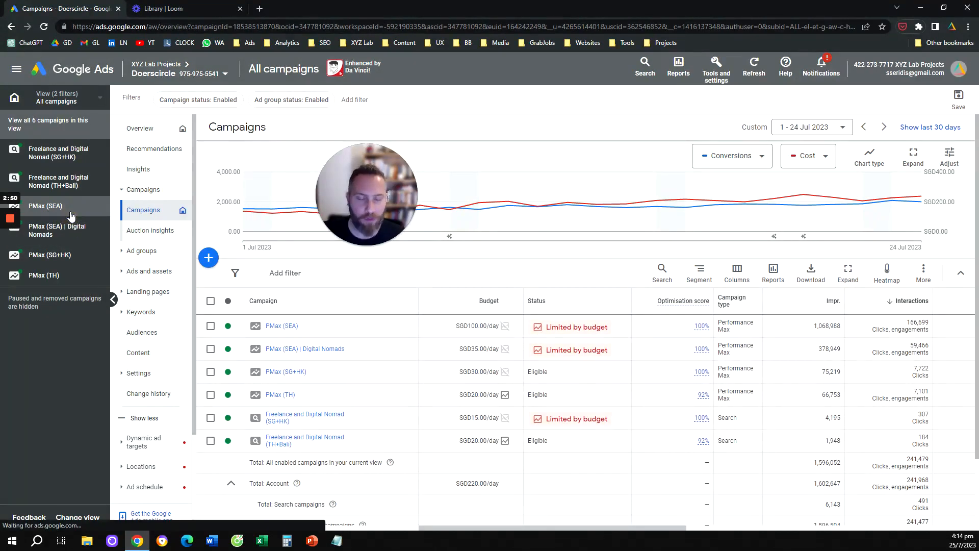
# In PMax (SEA) settings, expand Brand exclusions and check the brand list search, which finds none
pyautogui.click(45, 205)
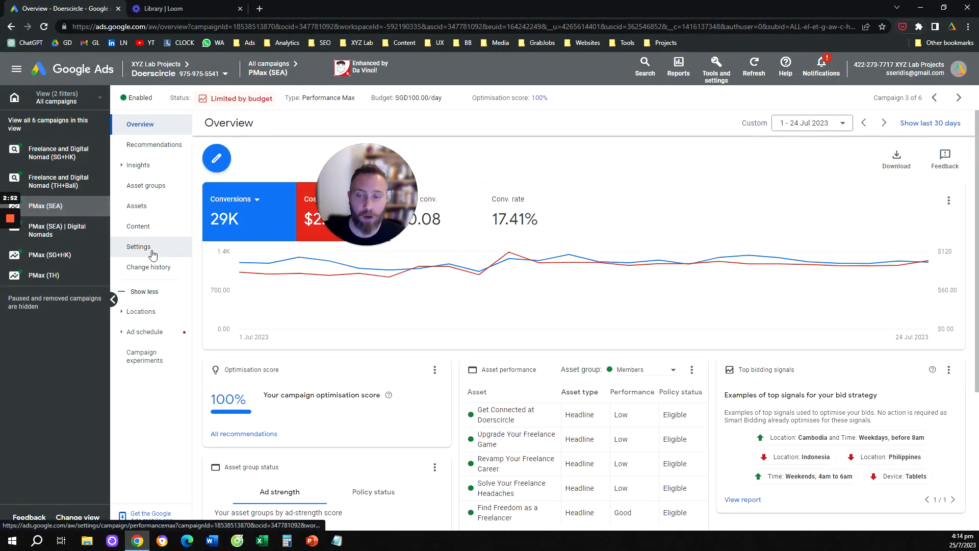
pyautogui.click(138, 246)
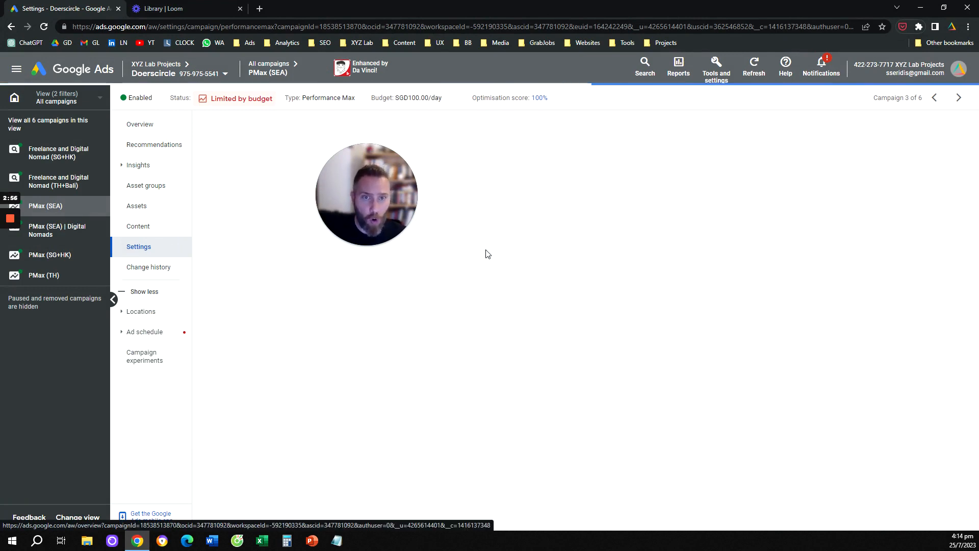
pyautogui.moveTo(494, 355)
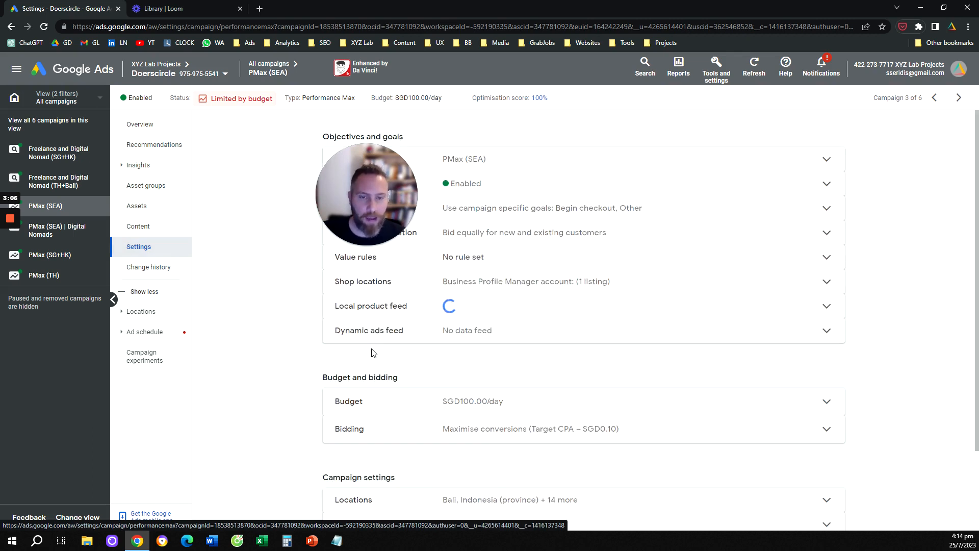
pyautogui.scroll(-3)
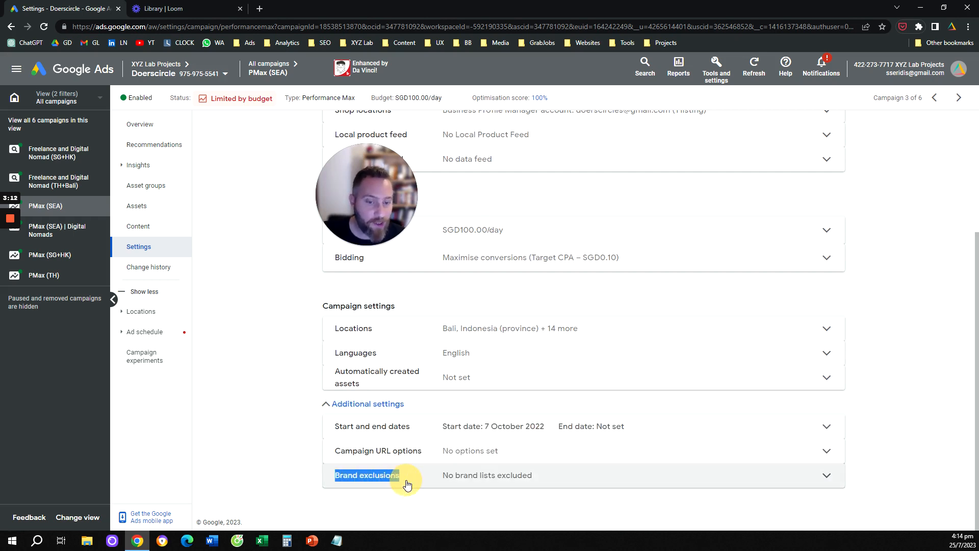
pyautogui.click(366, 474)
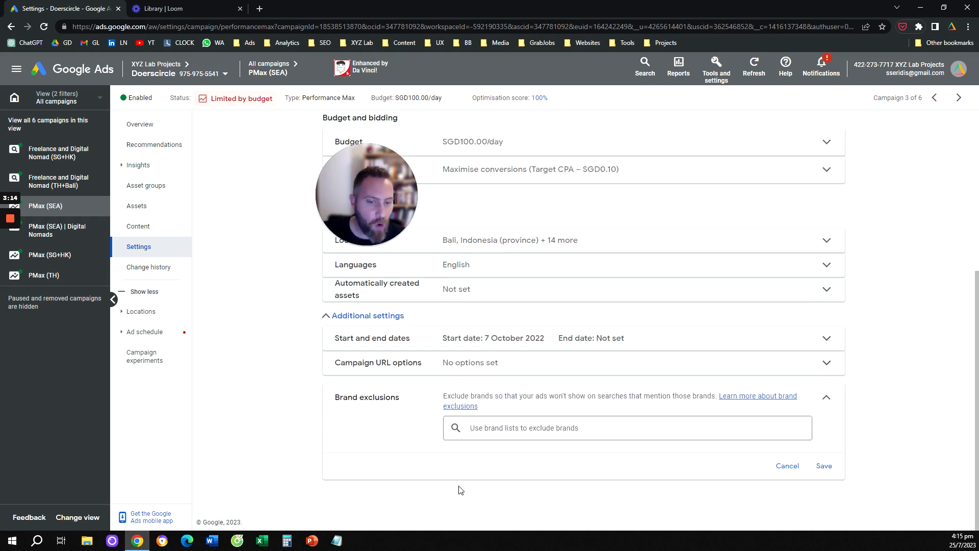
pyautogui.click(624, 427)
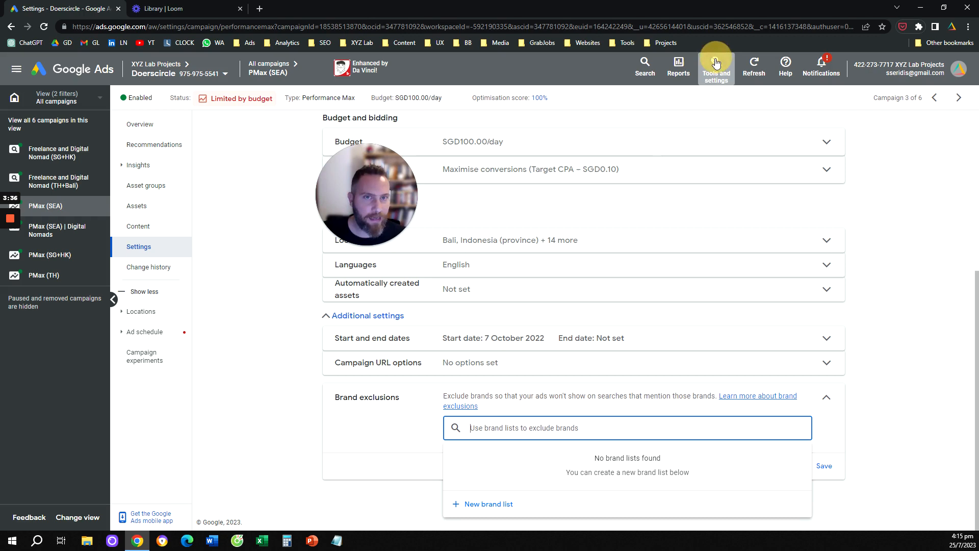
# Highlight the Brand exclusions setting and start a new brand list from its search field
pyautogui.click(716, 67)
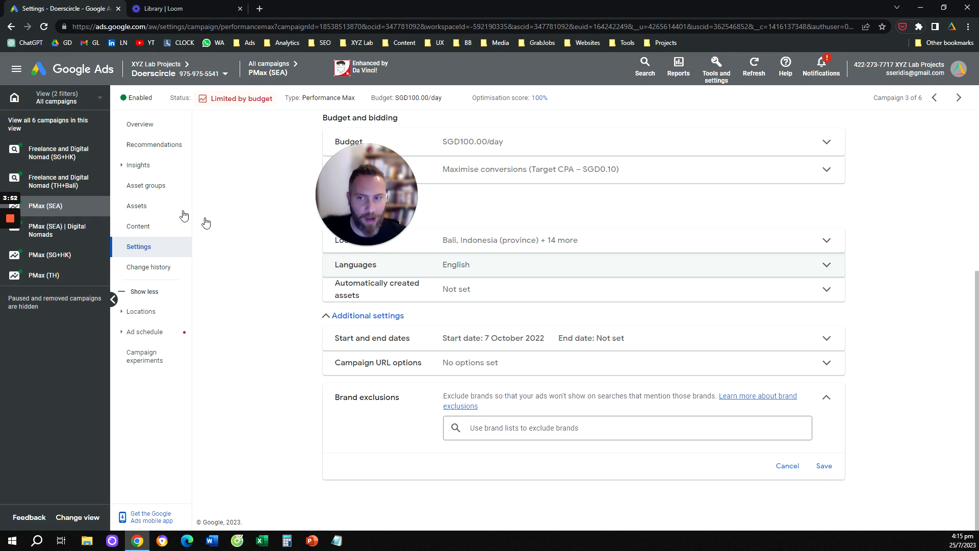
pyautogui.moveTo(139, 247)
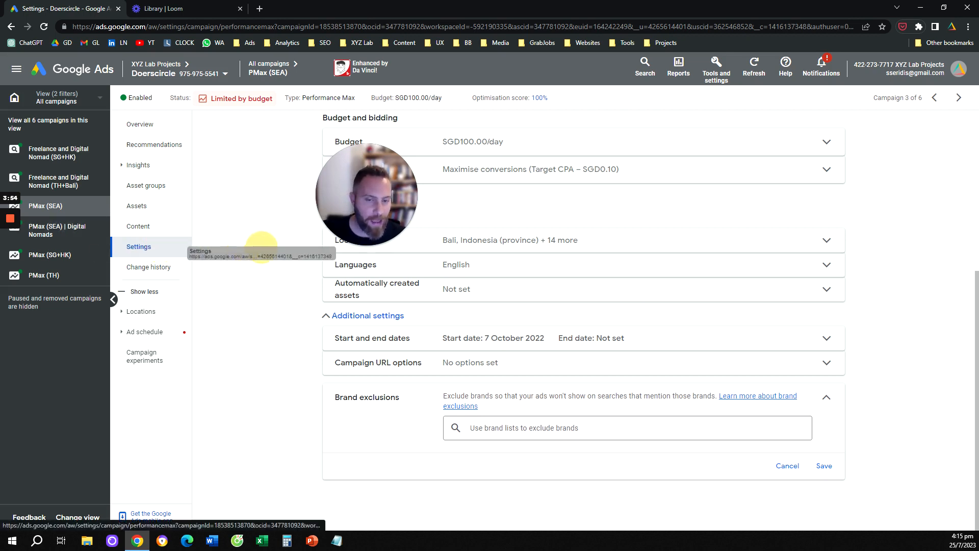
pyautogui.doubleClick(366, 396)
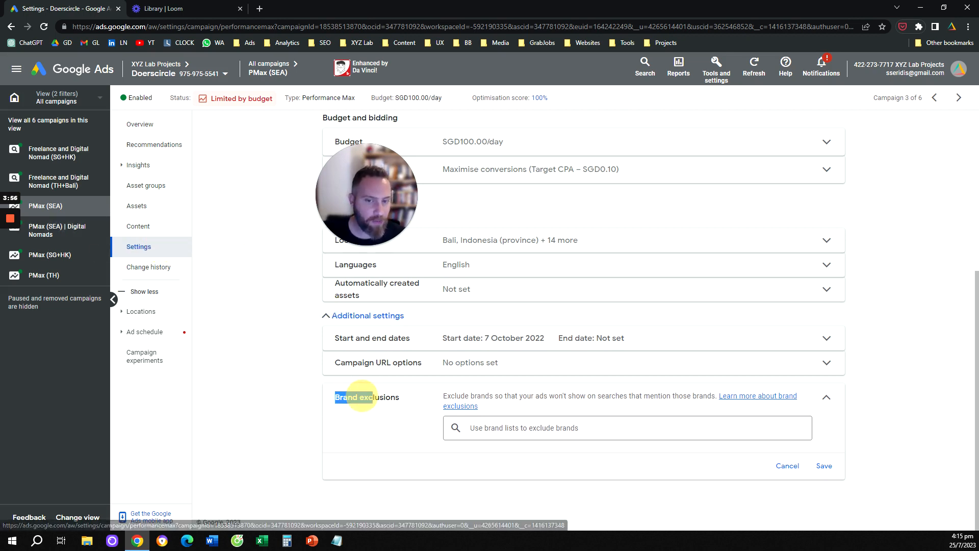
pyautogui.doubleClick(366, 397)
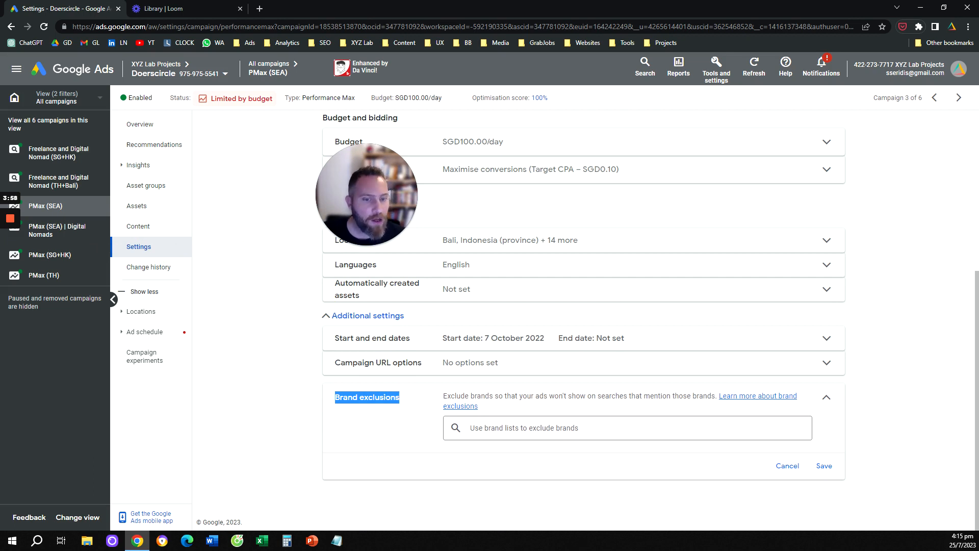
pyautogui.click(626, 428)
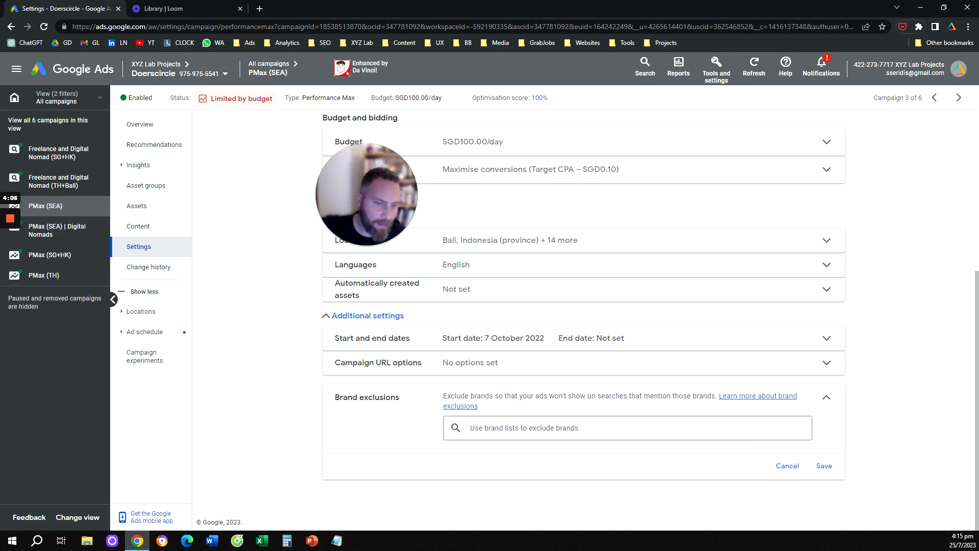
pyautogui.click(624, 428)
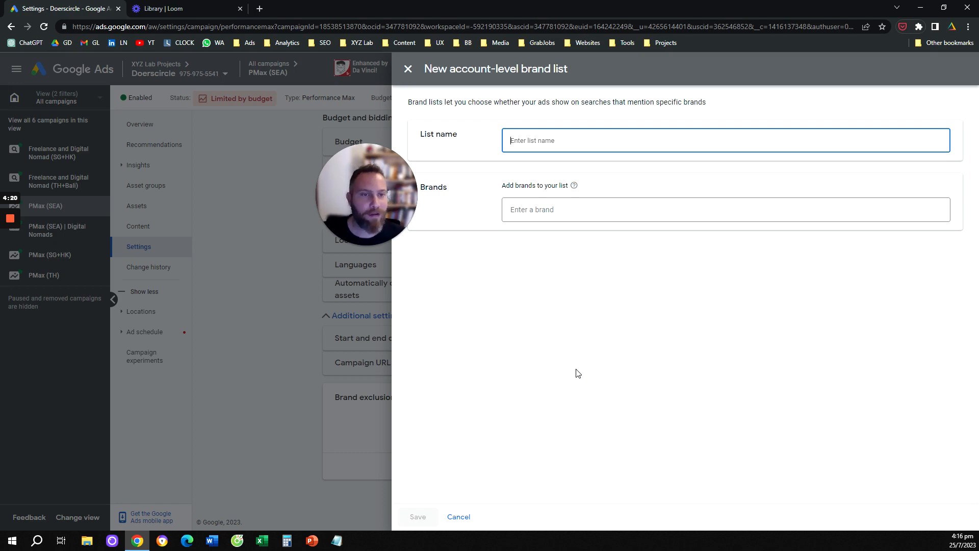
pyautogui.moveTo(408, 68)
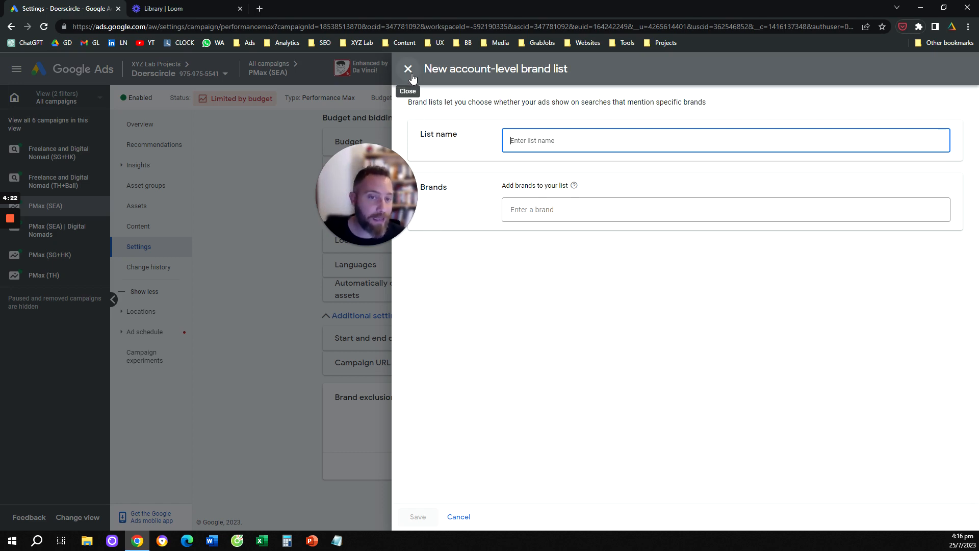
# Close the blank new account-level brand list form
pyautogui.click(408, 69)
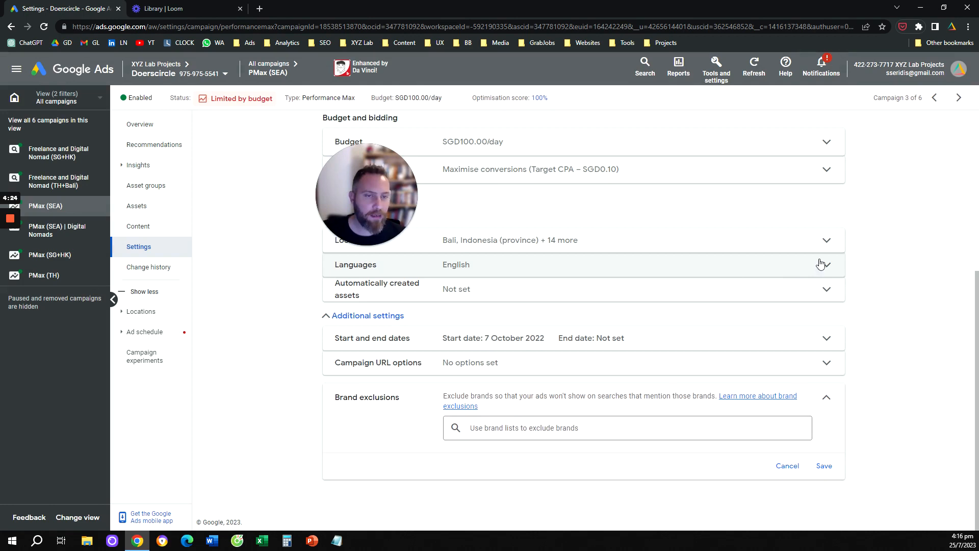